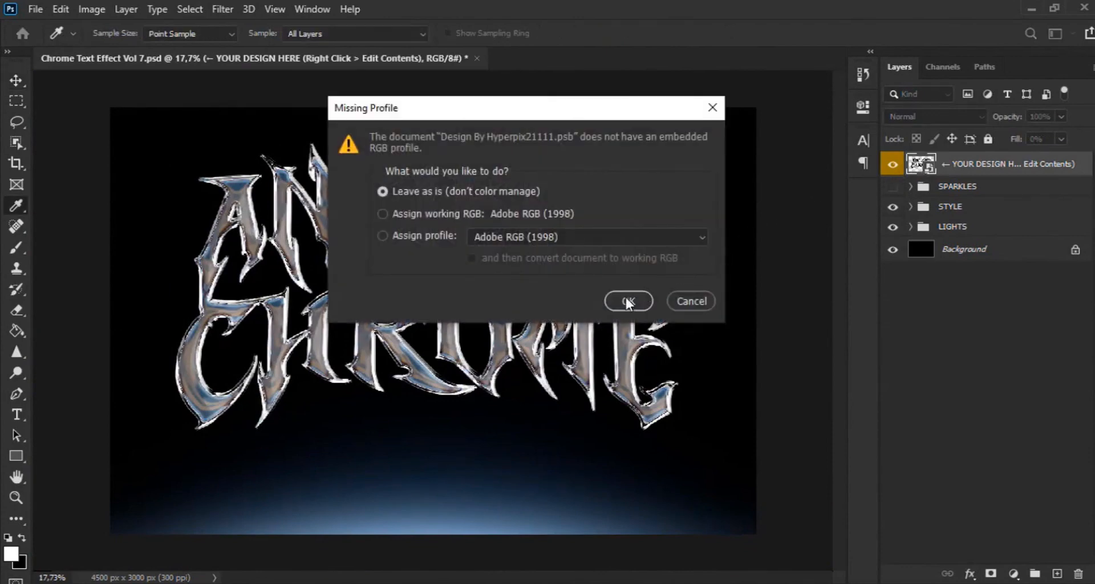
Open the embedded design file with its 'Ancient' and 'Chrome' layers, leaving it unmanaged
click(629, 301)
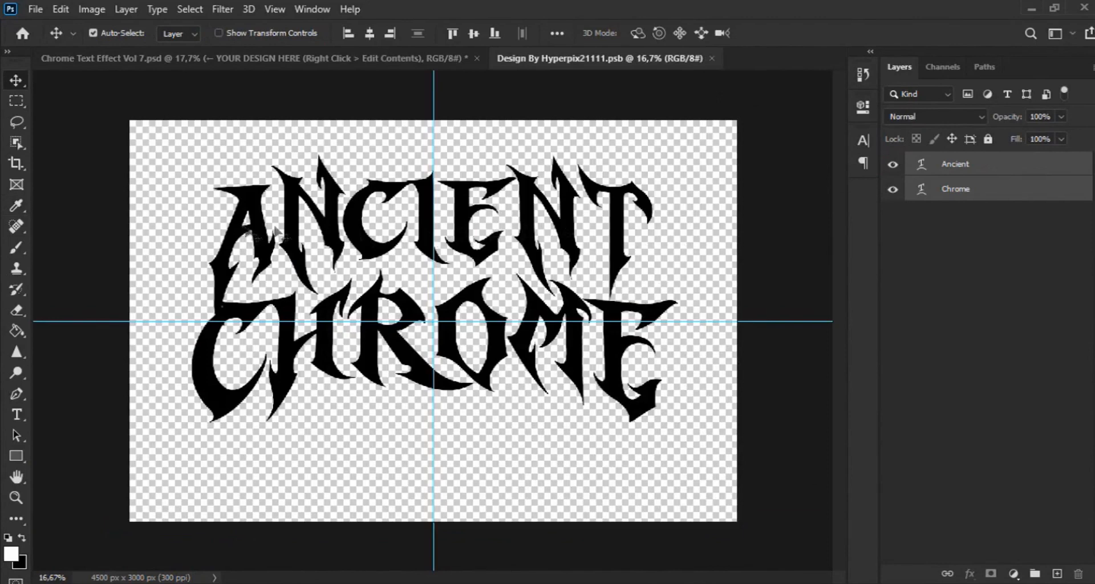
mouse_move(927, 164)
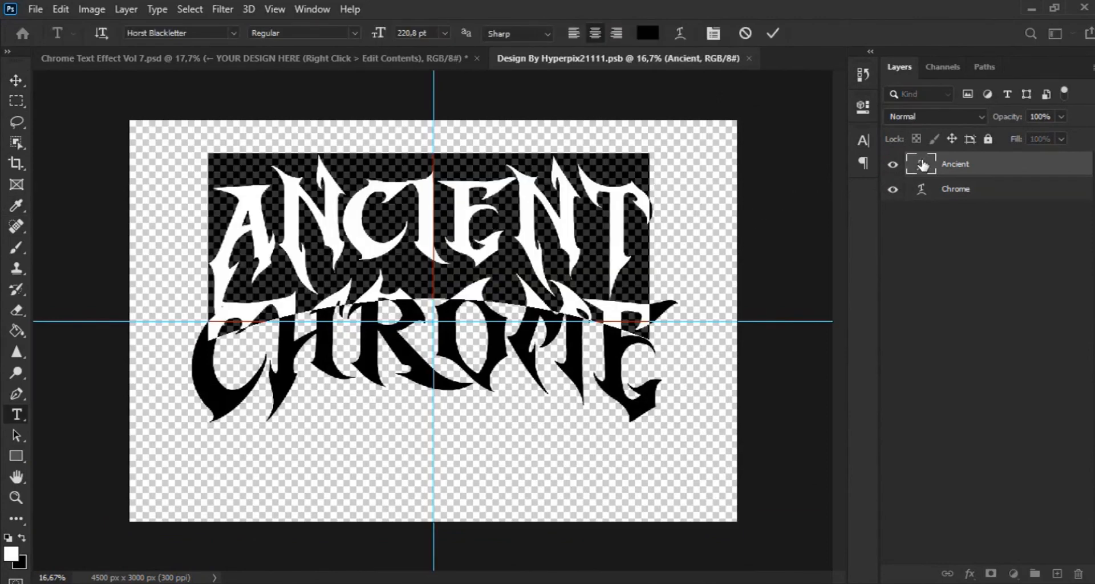
mouse_move(921, 165)
text(TEXT)
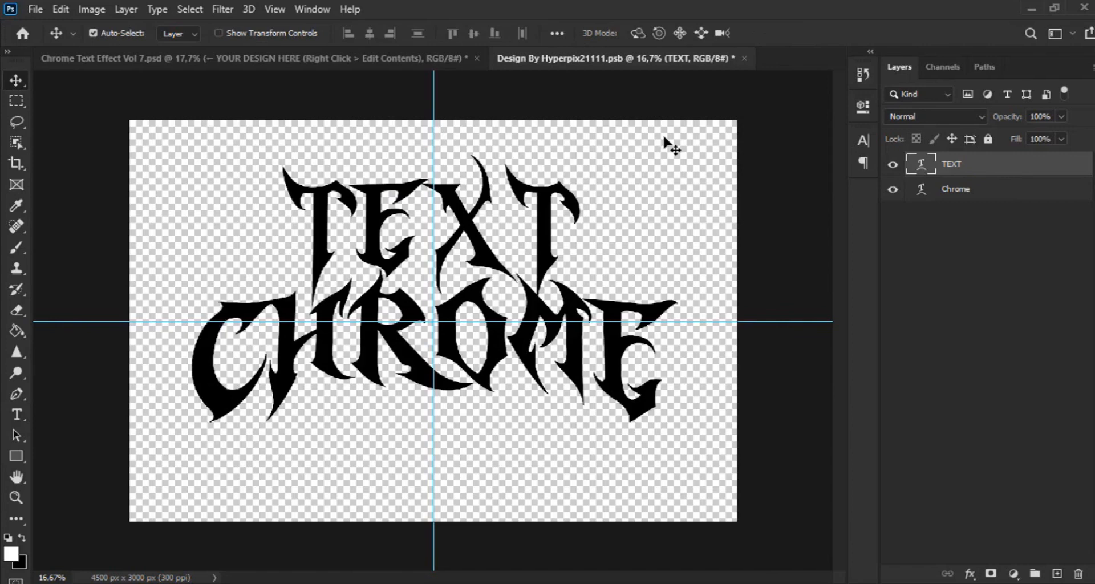
Save the design .psb with Ctrl+S and return to the Design By .psb tab
key(ctrl+s)
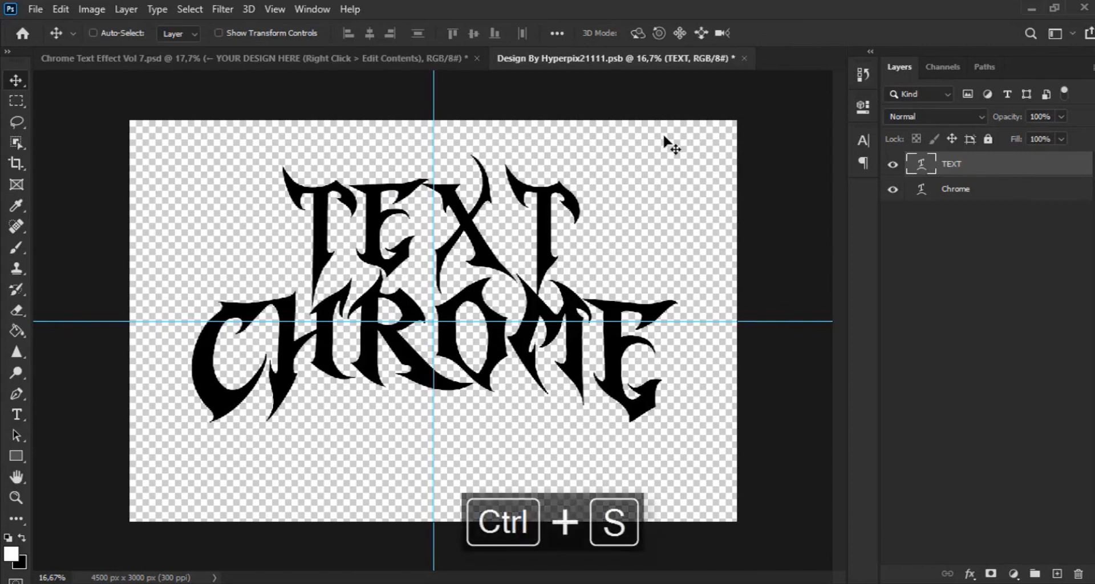
key(ctrl+s)
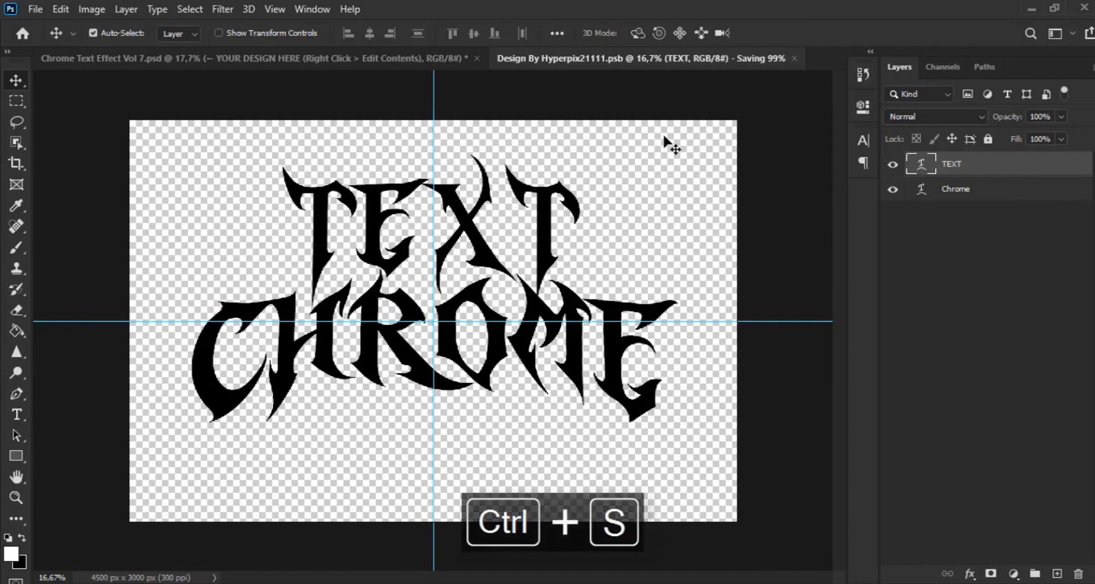
key(ctrl+s)
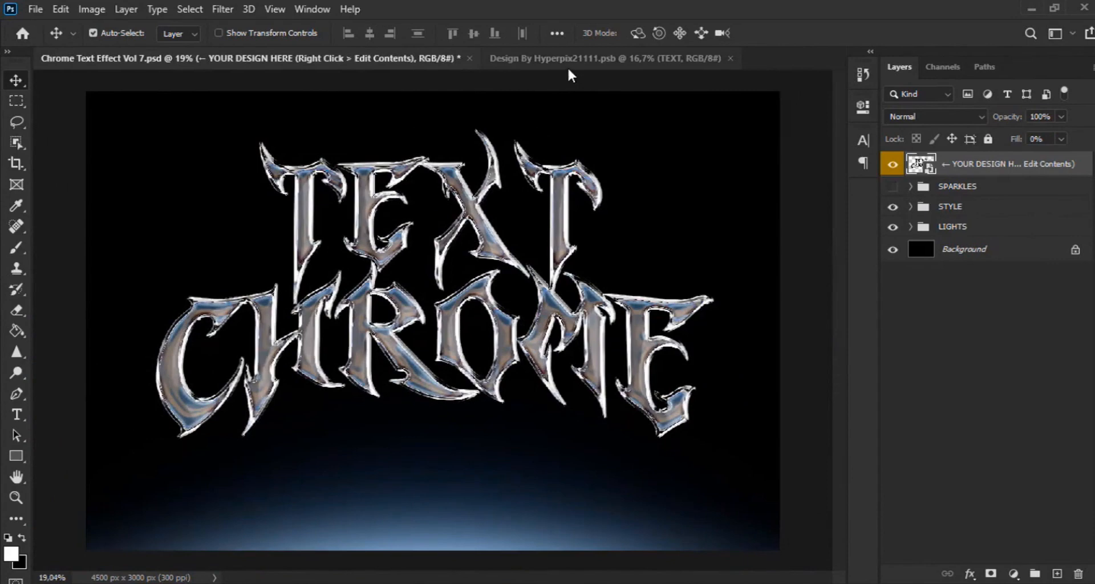
click(607, 59)
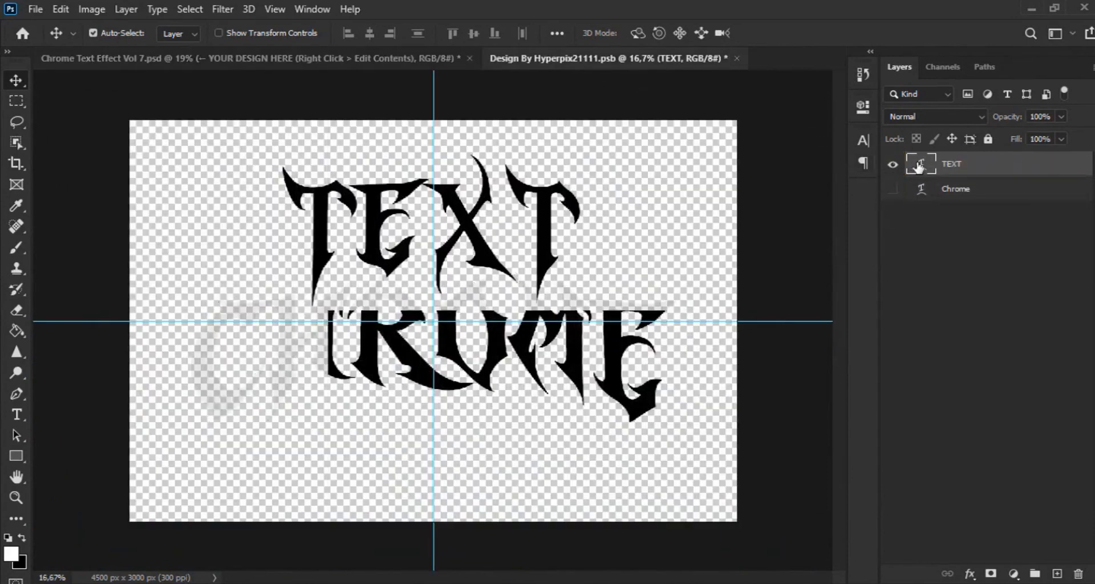